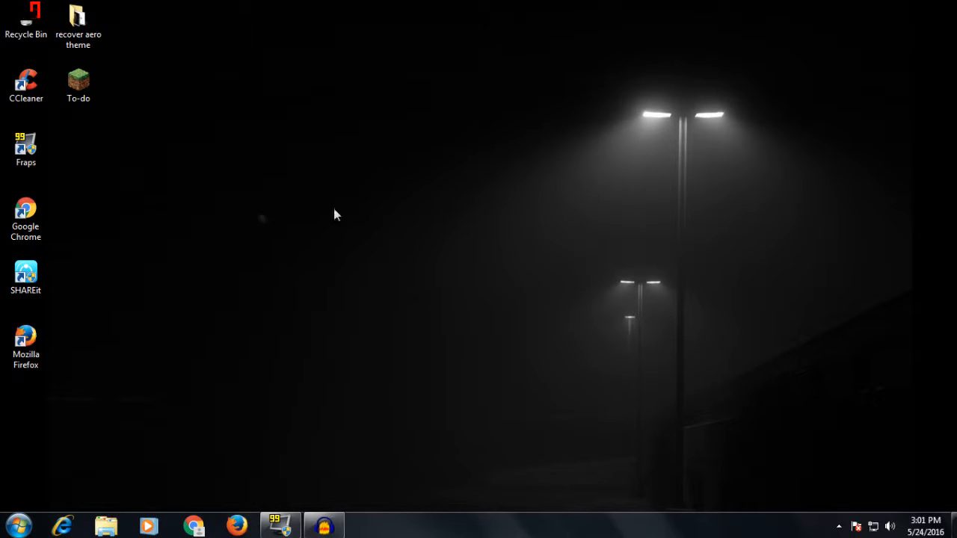
mouse_move(231, 217)
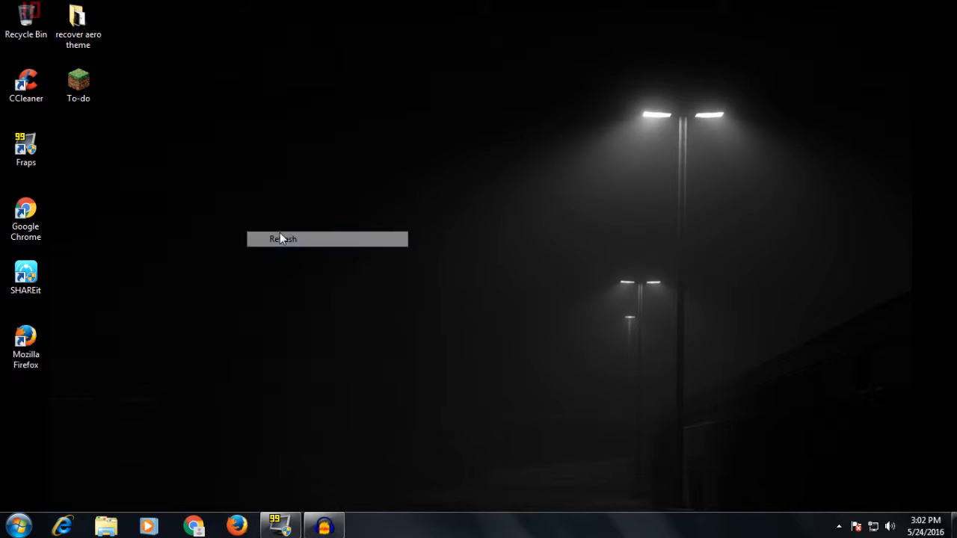
- Refresh the desktop, then check Task Manager's running processes, including dwm.exe, and close it
left_click(283, 239)
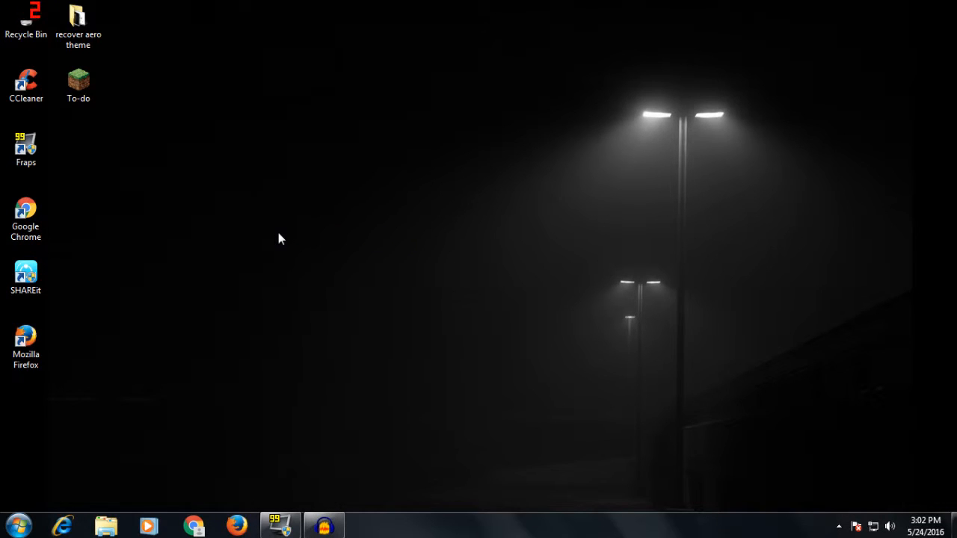
right_click(281, 237)
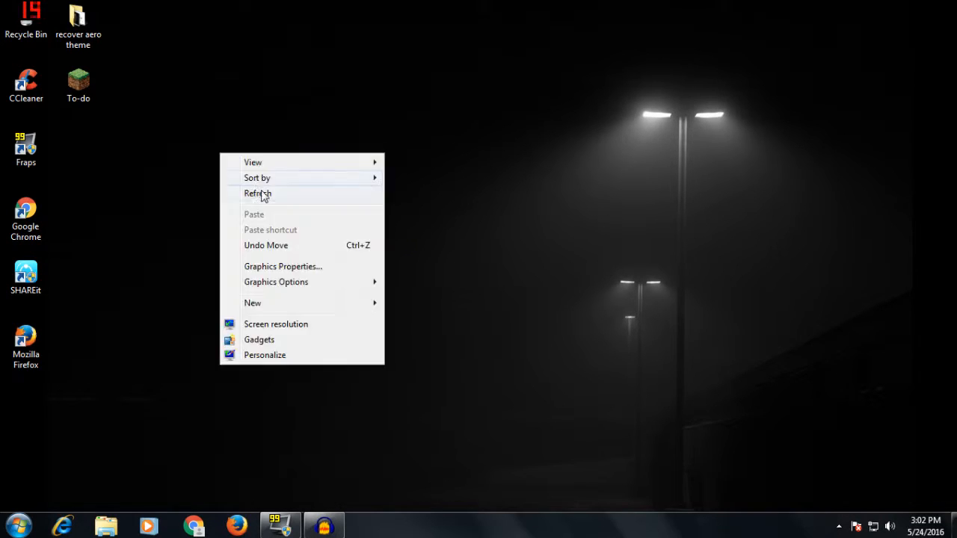
left_click(258, 193)
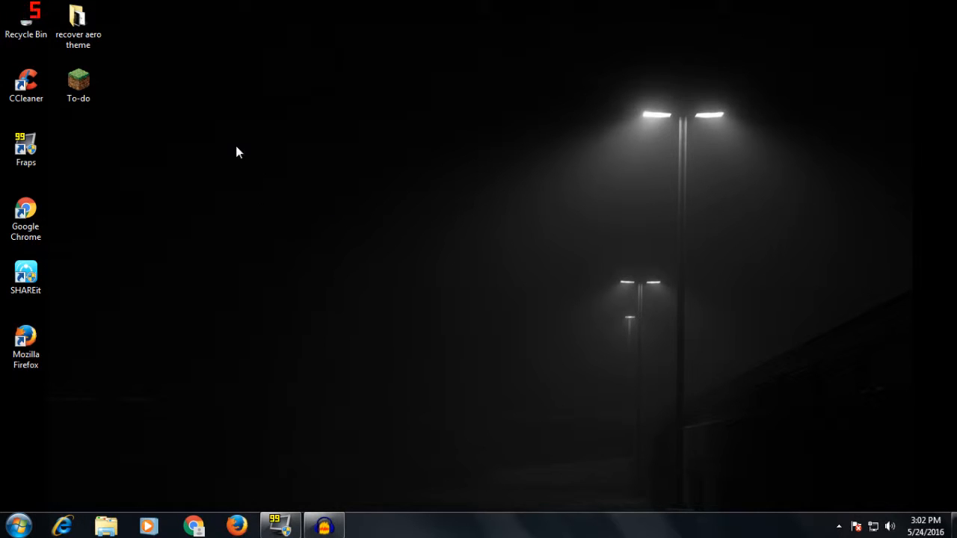
mouse_move(284, 186)
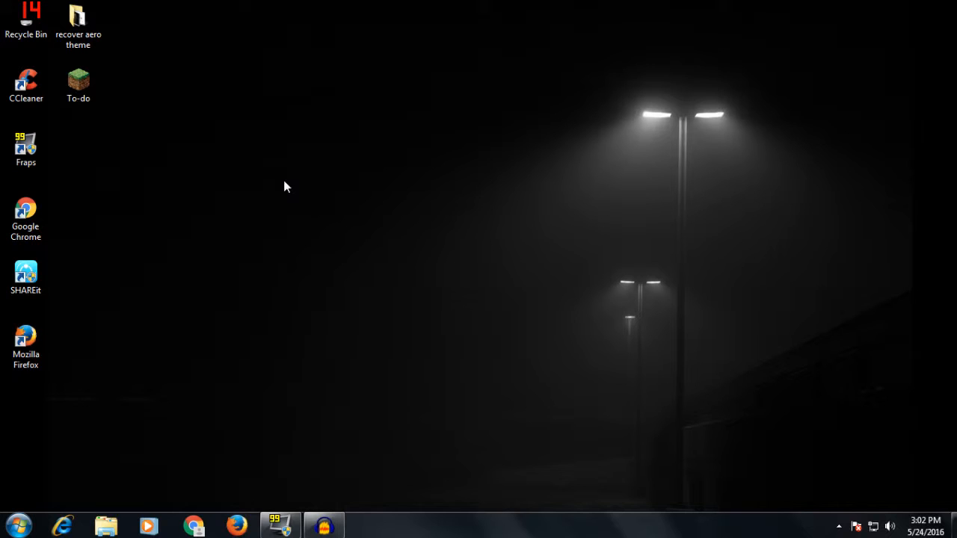
mouse_move(334, 175)
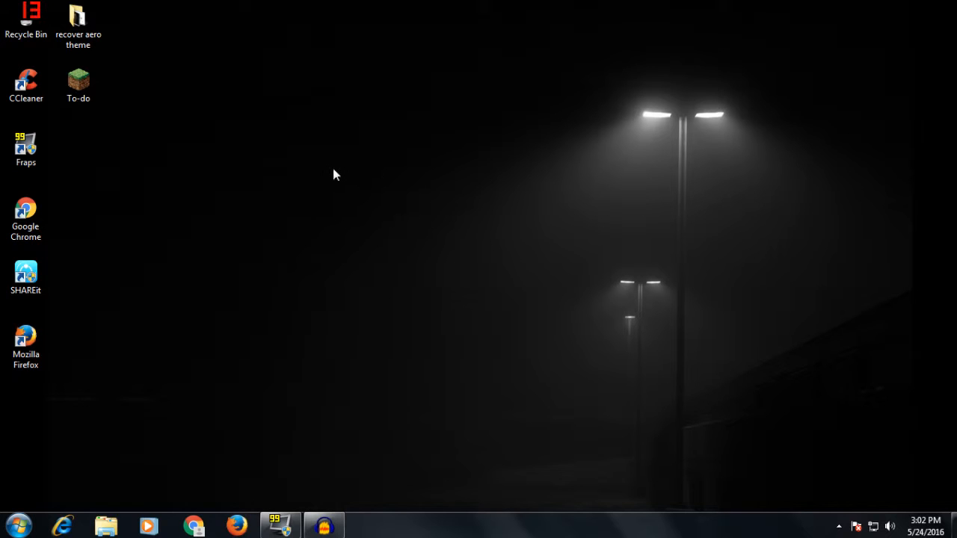
right_click(335, 175)
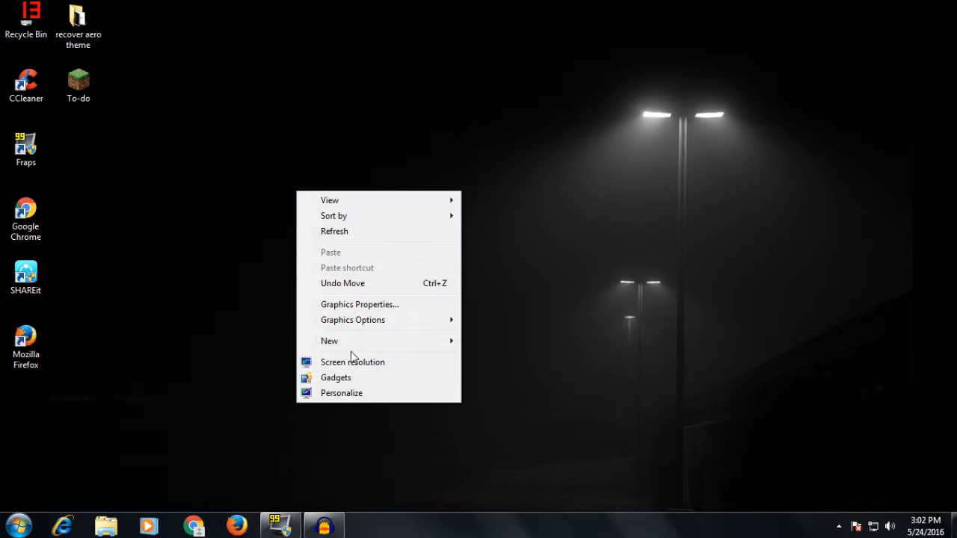
left_click(520, 503)
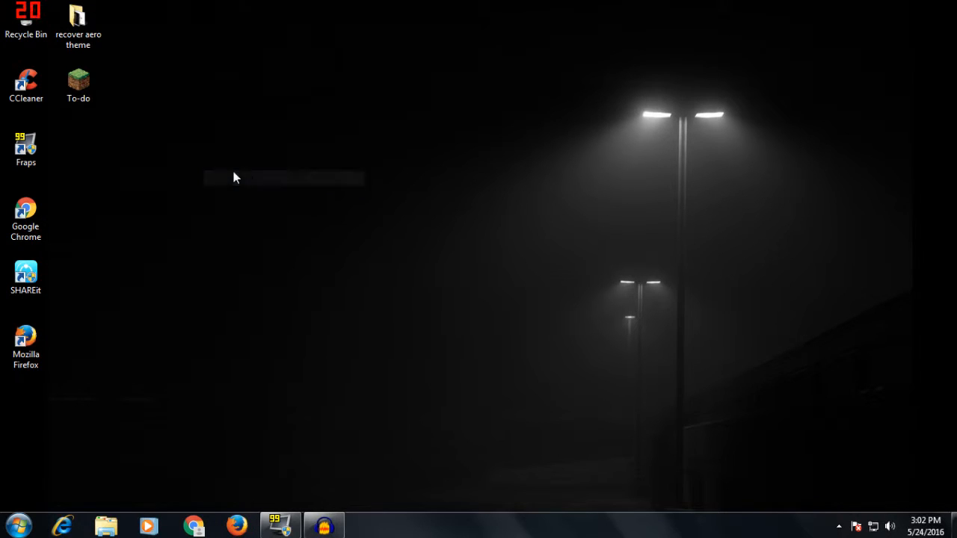
mouse_move(314, 482)
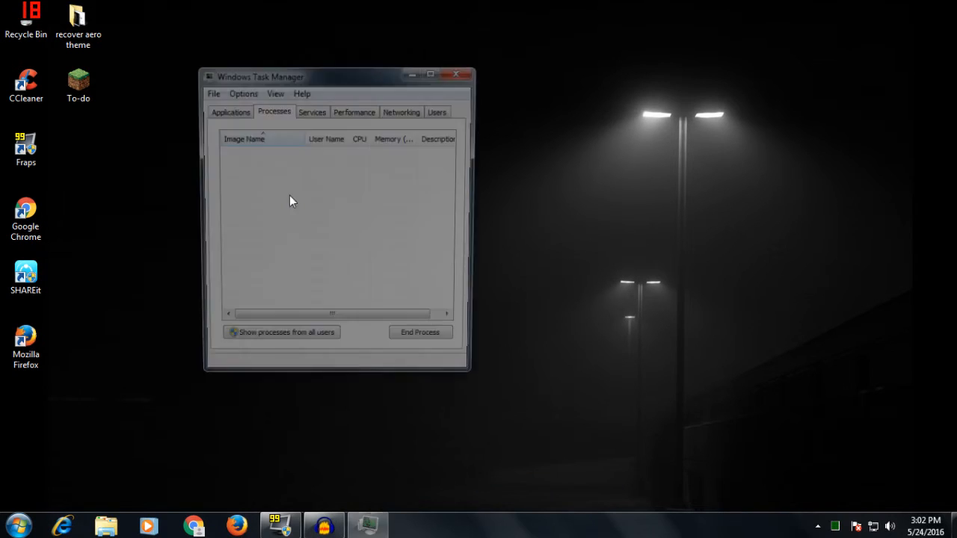
left_click(281, 332)
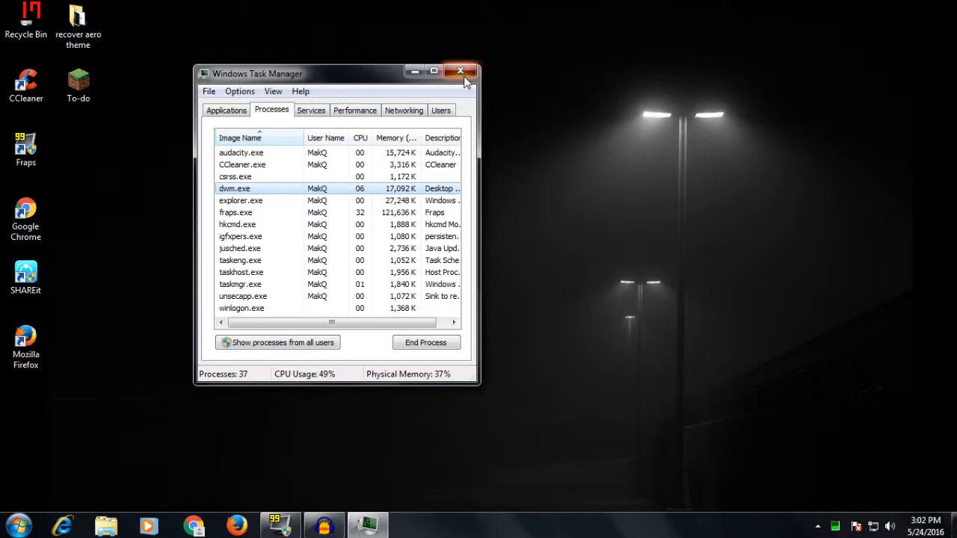
left_click(461, 72)
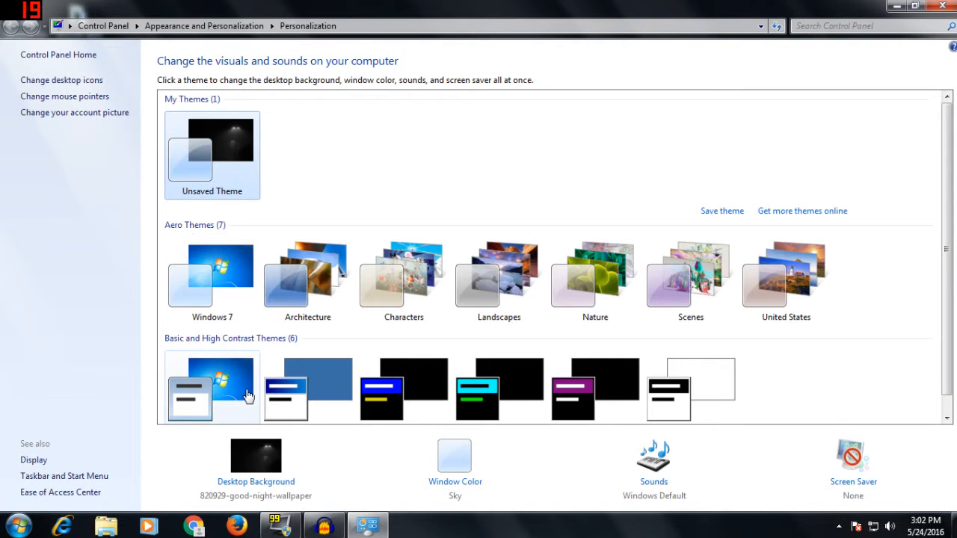
mouse_move(73, 297)
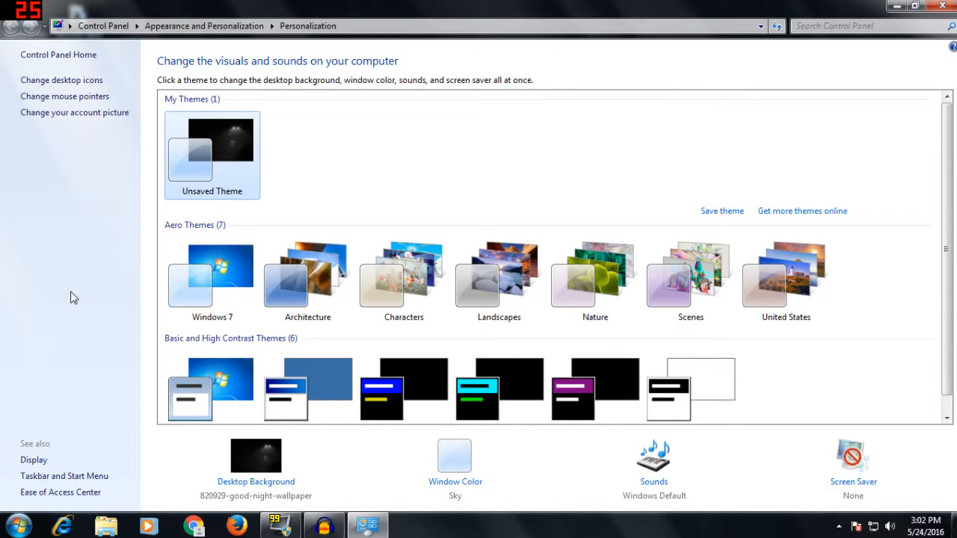
mouse_move(366, 485)
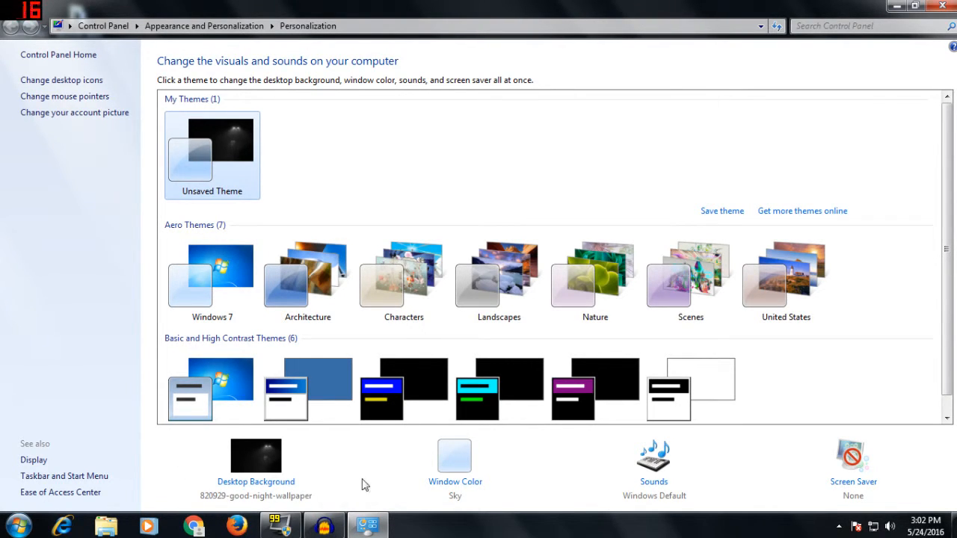
mouse_move(356, 485)
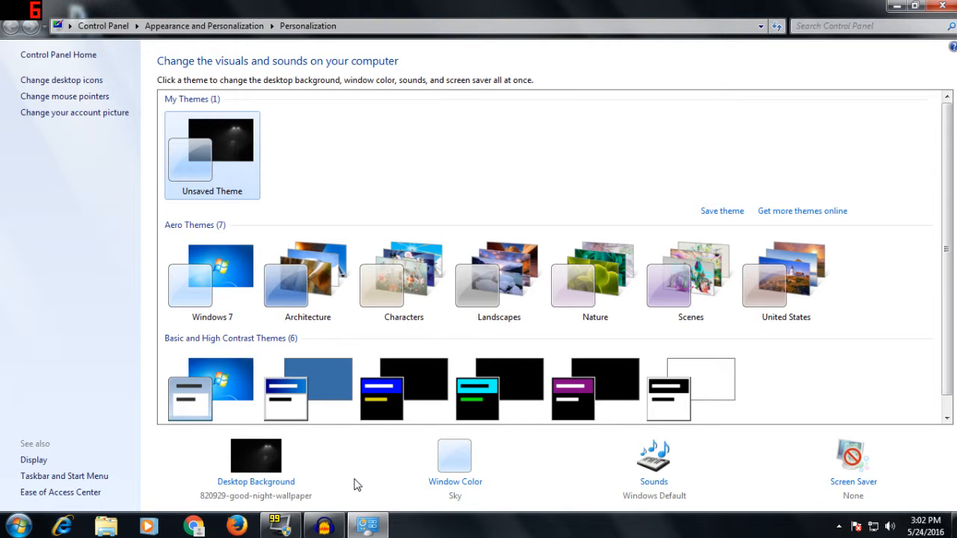
mouse_move(238, 503)
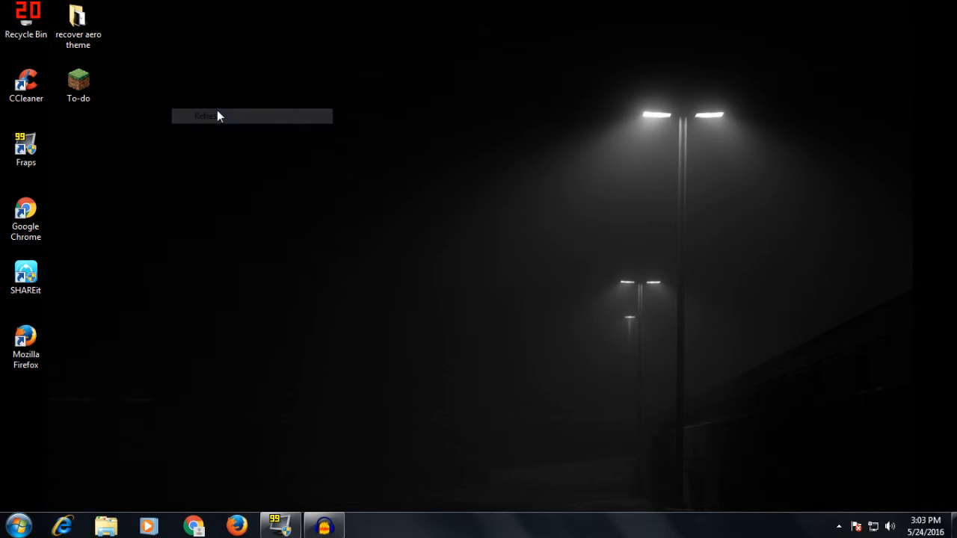
right_click(217, 116)
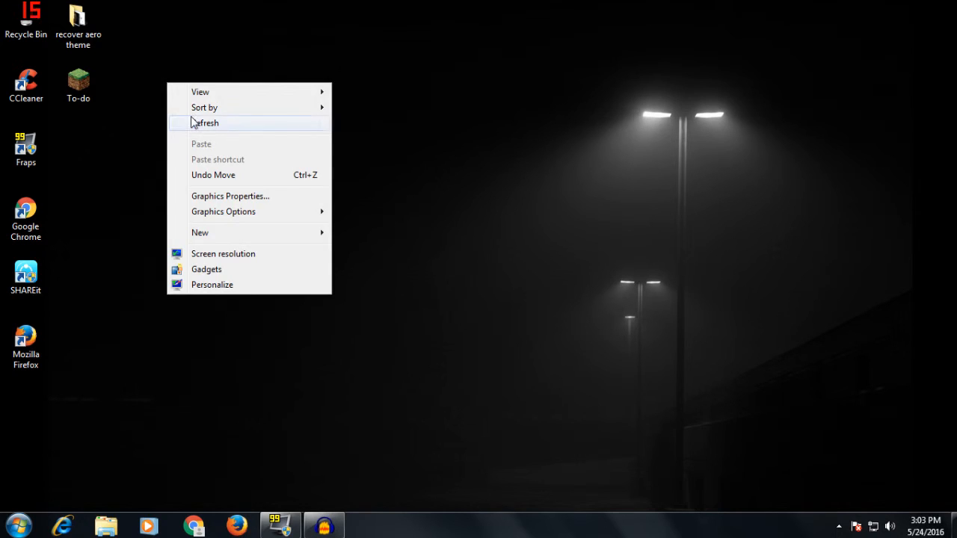
left_click(207, 122)
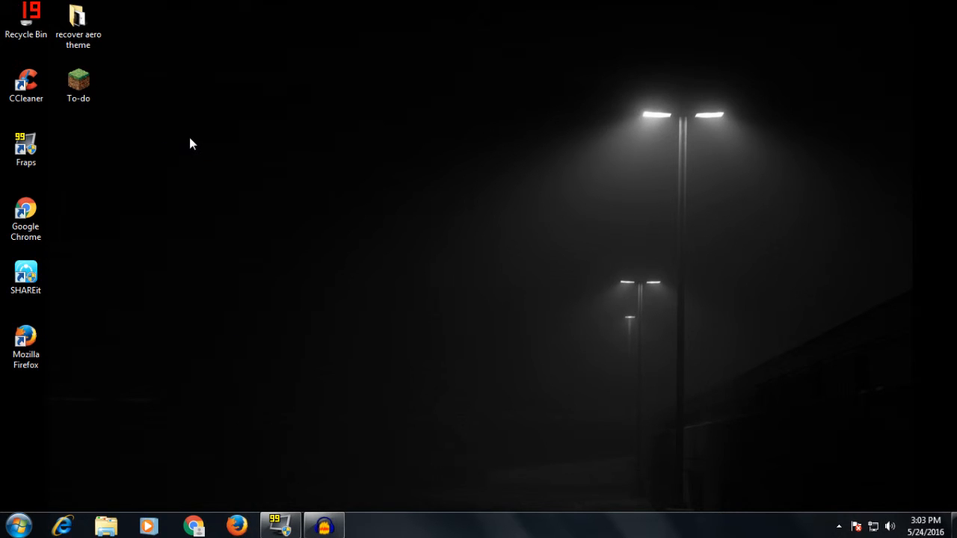
mouse_move(179, 102)
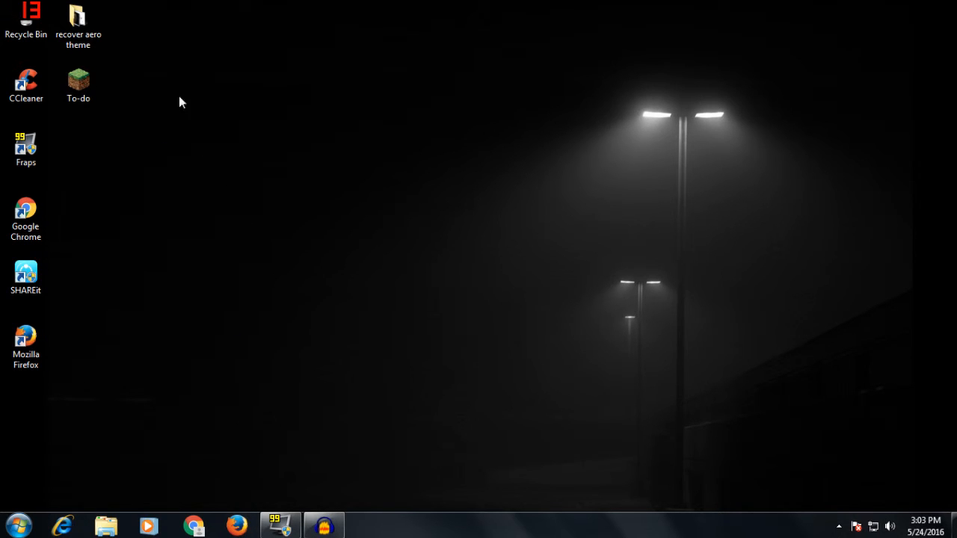
mouse_move(222, 135)
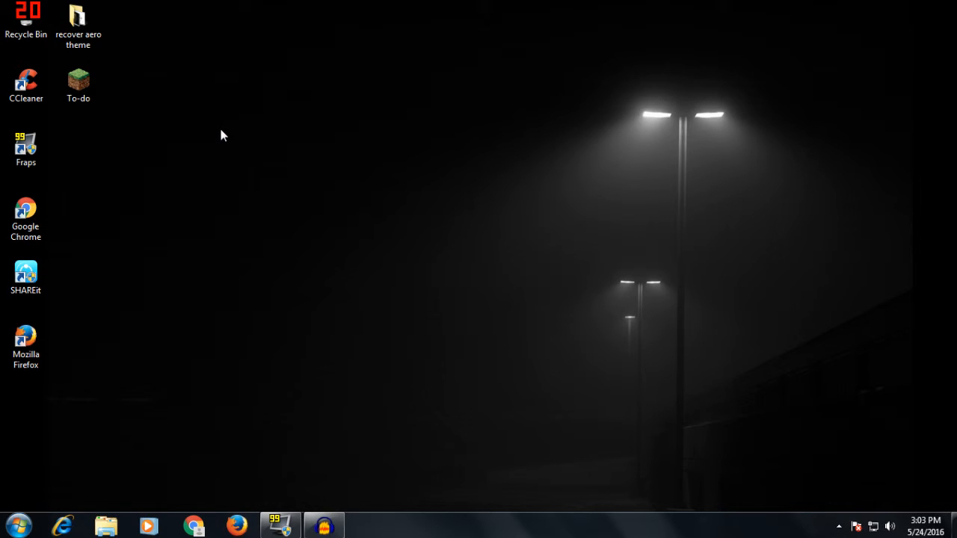
mouse_move(137, 73)
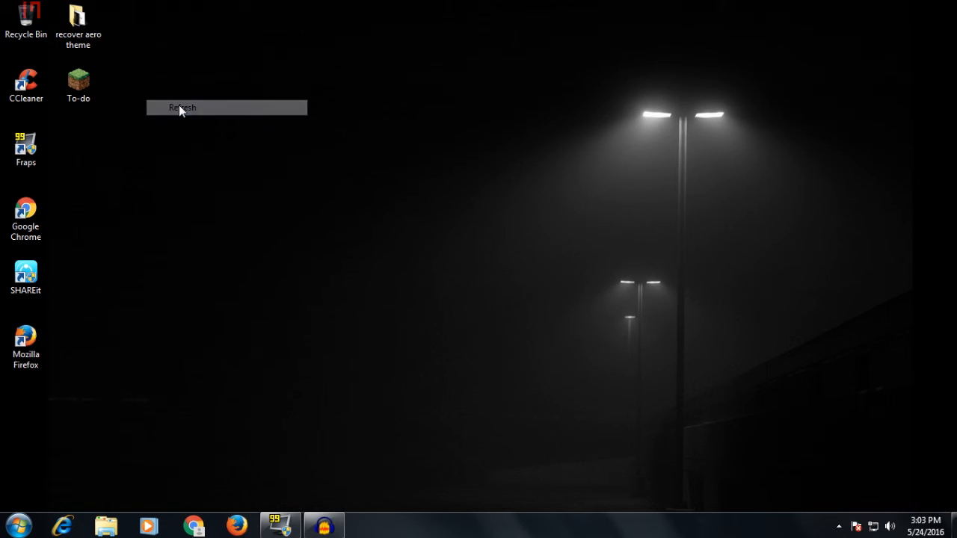
left_click(181, 107)
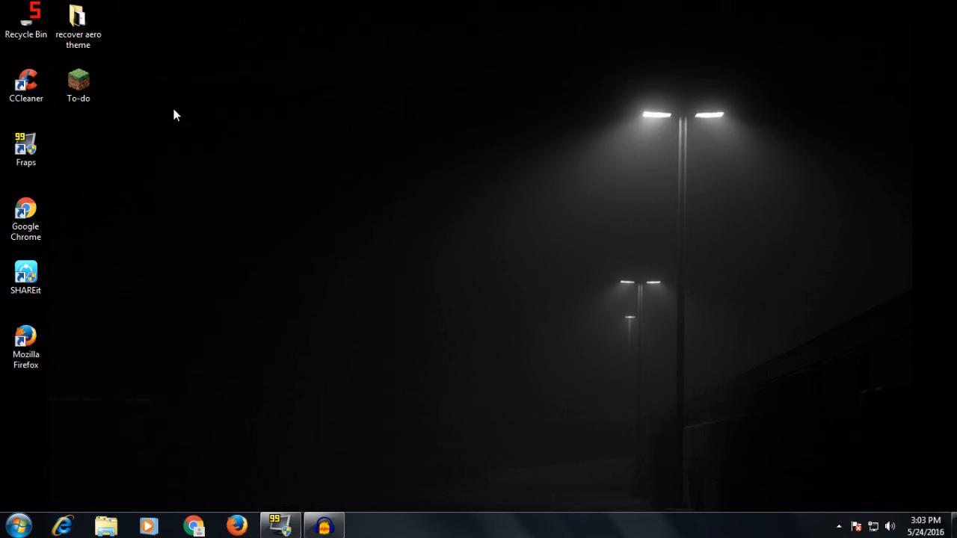
mouse_move(168, 118)
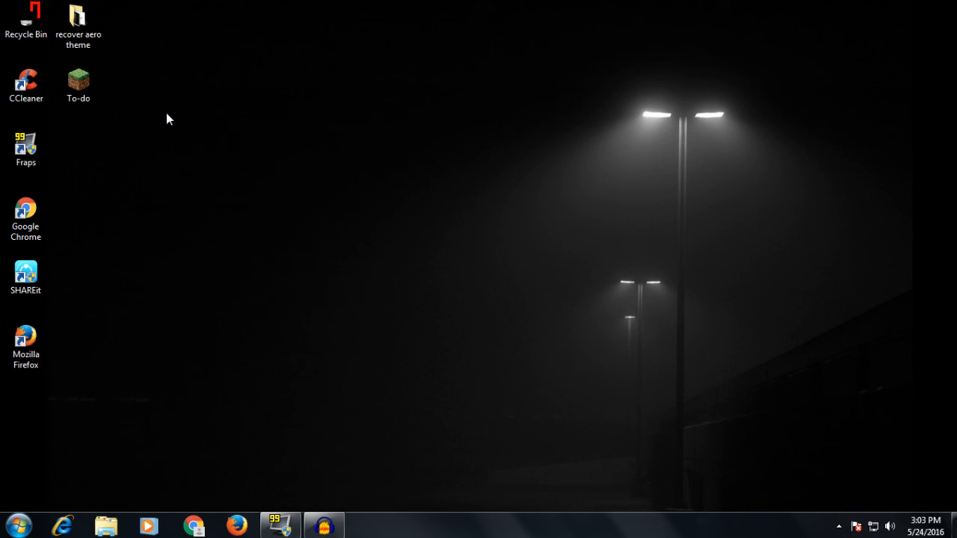